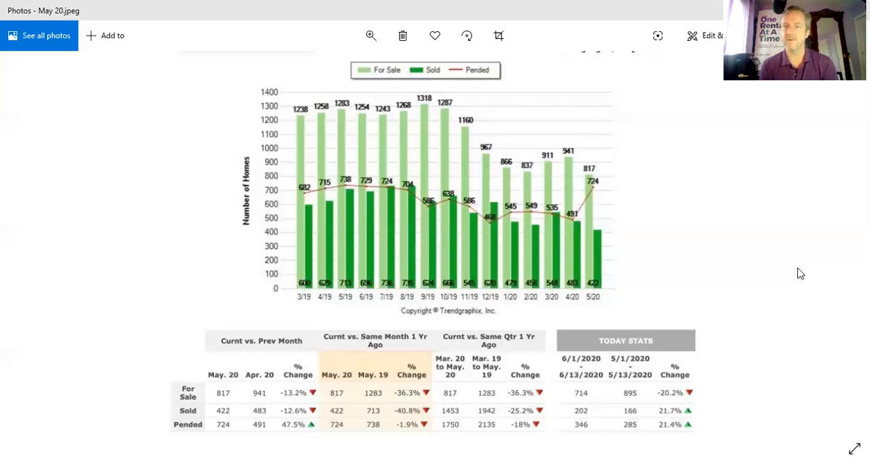
{"action": "mouse_move", "coordinate": [580, 61]}
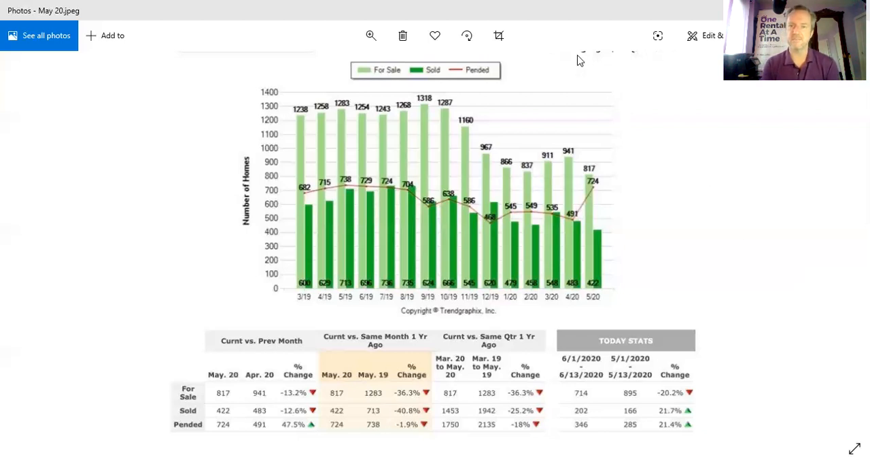